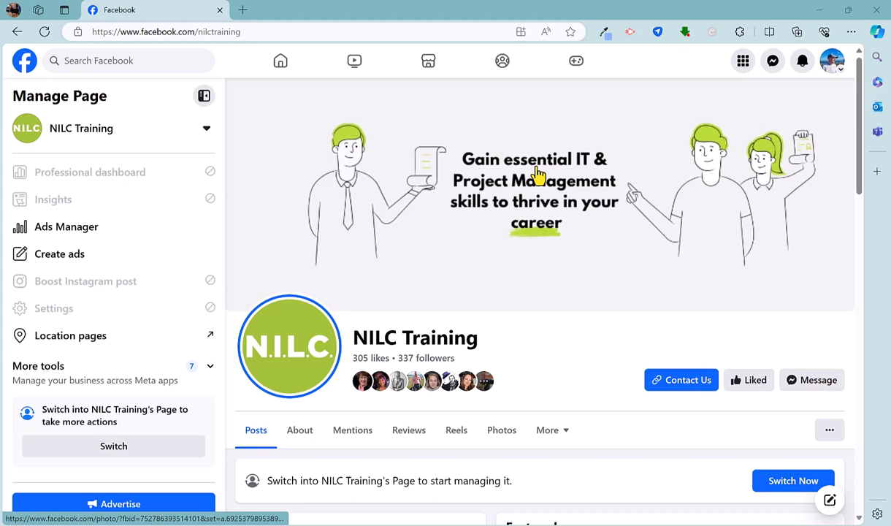
{"action": "mouse_move", "coordinate": [369, 347]}
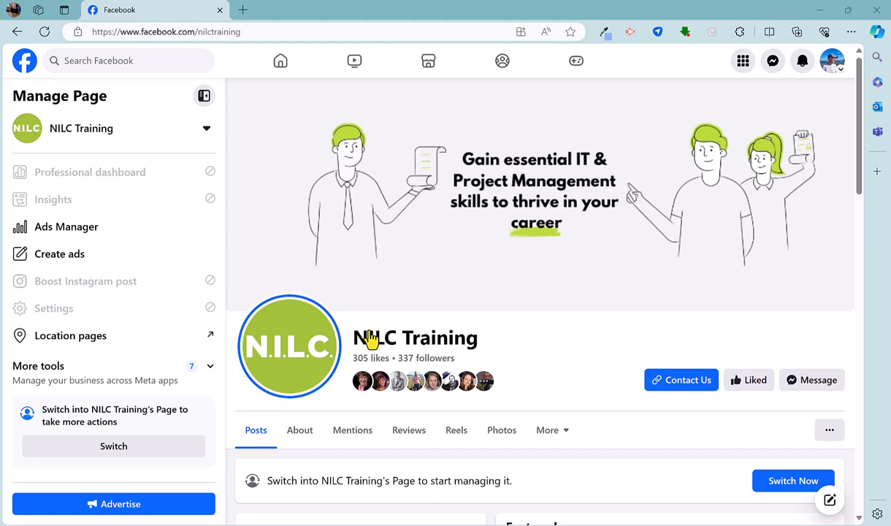
{"action": "mouse_move", "coordinate": [216, 28]}
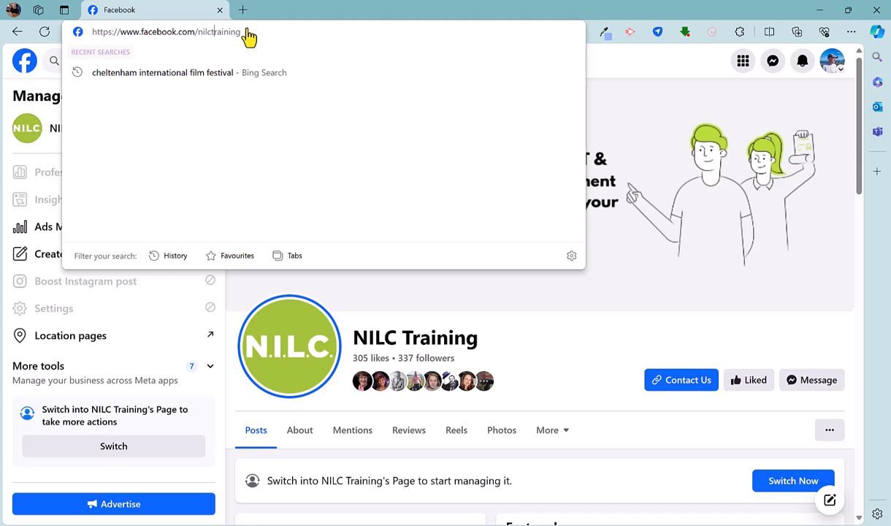
{"action": "mouse_move", "coordinate": [527, 346]}
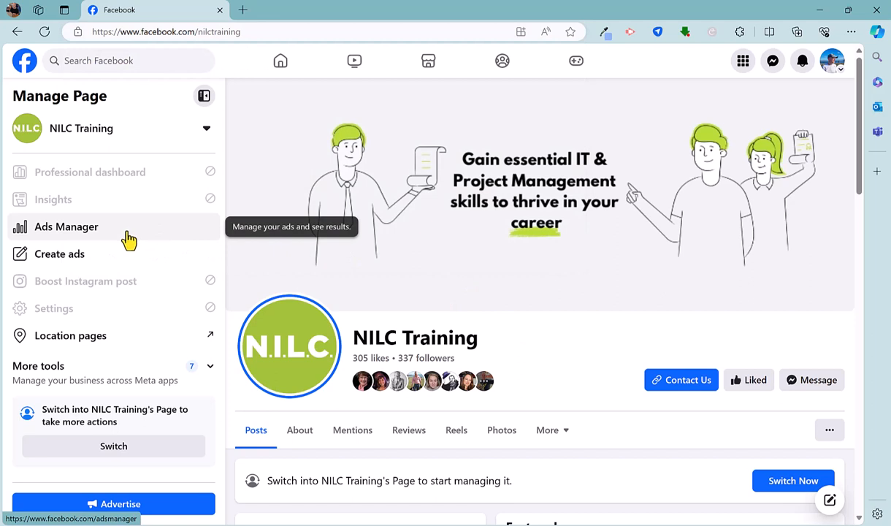
Switch the profile to act as the NILC Training Page
{"action": "left_click", "coordinate": [113, 446]}
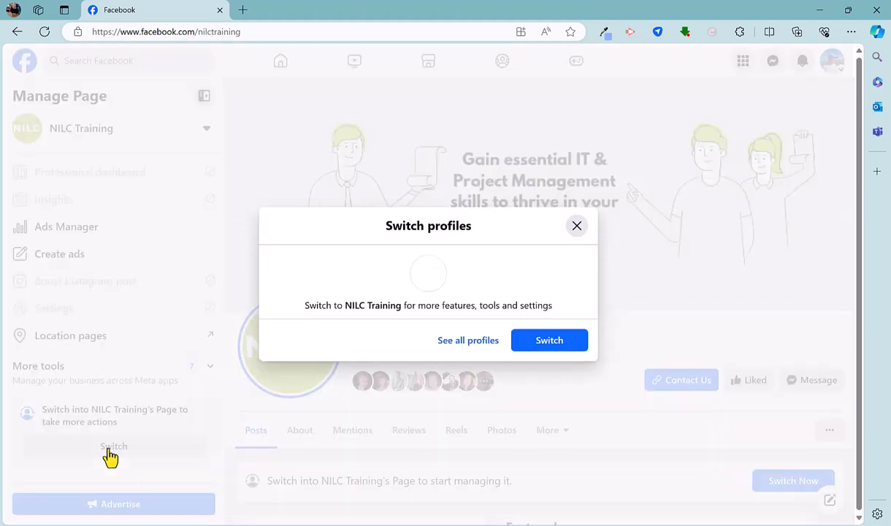
{"action": "left_click", "coordinate": [549, 339]}
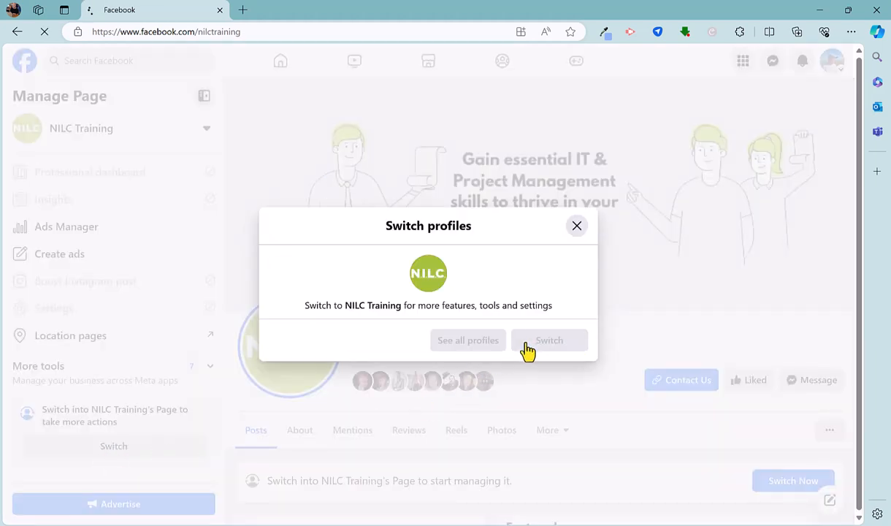
{"action": "left_click", "coordinate": [548, 340]}
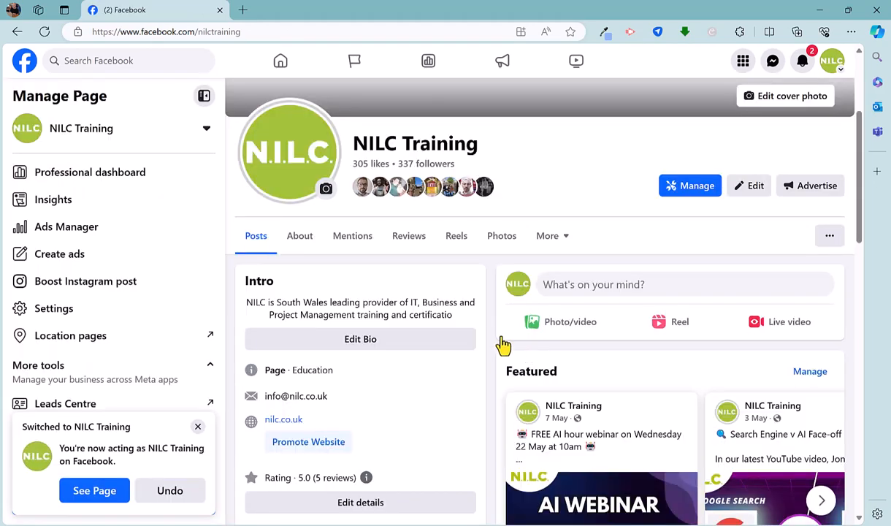
{"action": "mouse_move", "coordinate": [53, 308]}
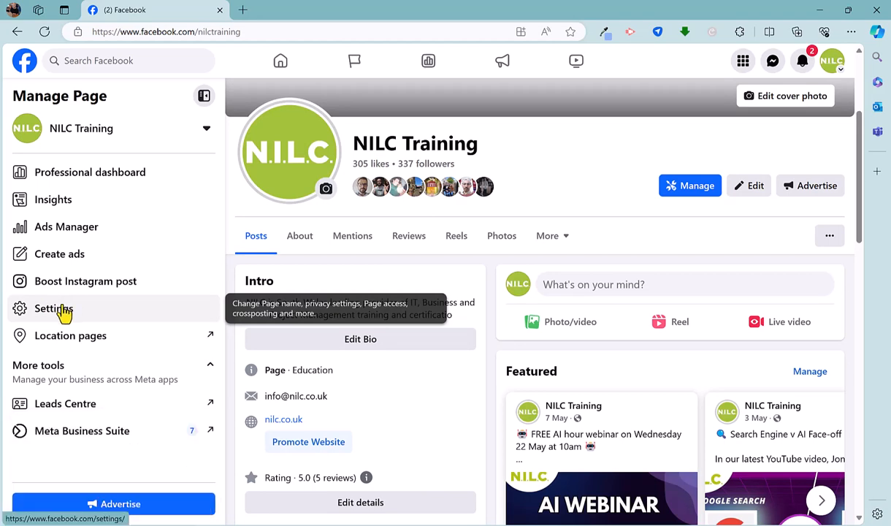
Open the NILC Training Page settings and scroll to Page setup
{"action": "left_click", "coordinate": [53, 307]}
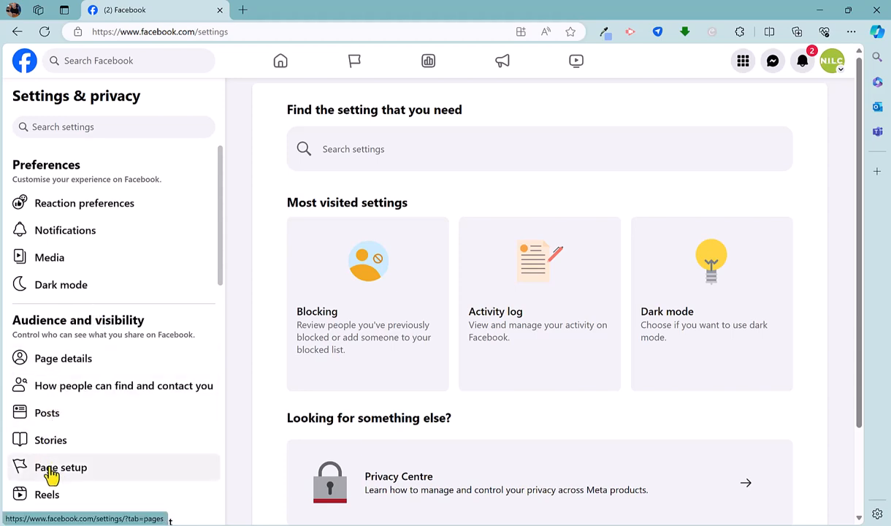
{"action": "scroll", "scroll_direction": "down", "scroll_amount": 3}
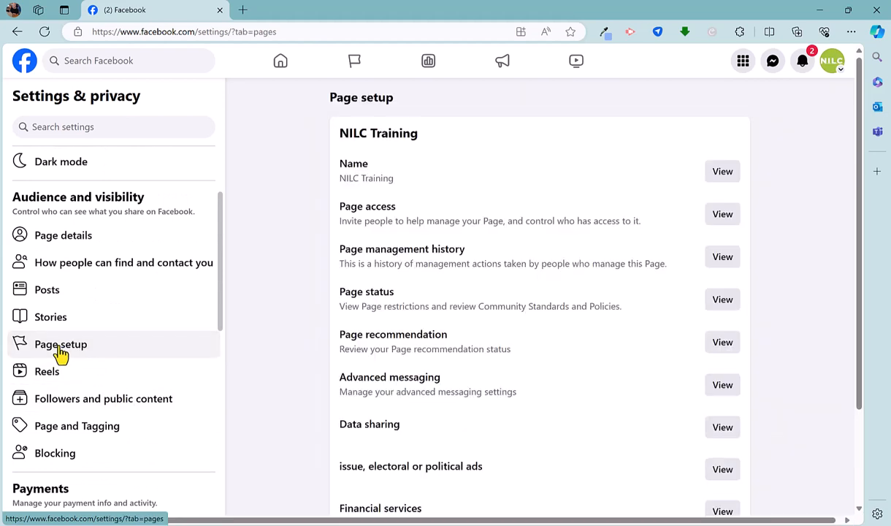
{"action": "mouse_move", "coordinate": [280, 291]}
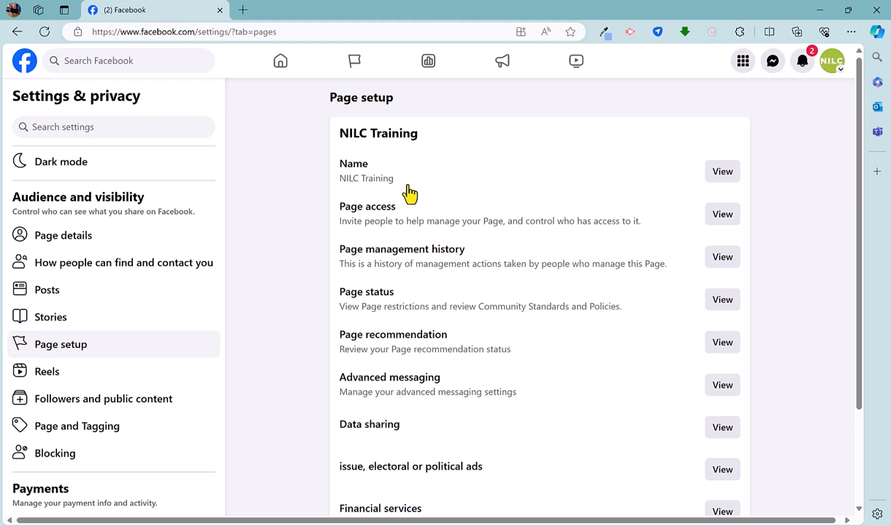
{"action": "mouse_move", "coordinate": [723, 171]}
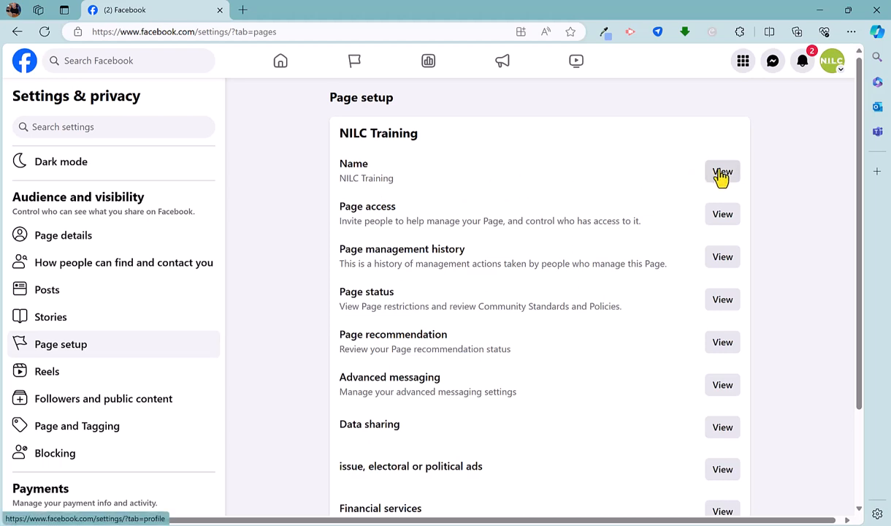
View the Page name, open its Edit form, then cancel without changing 'NILC Training'
{"action": "left_click", "coordinate": [722, 171]}
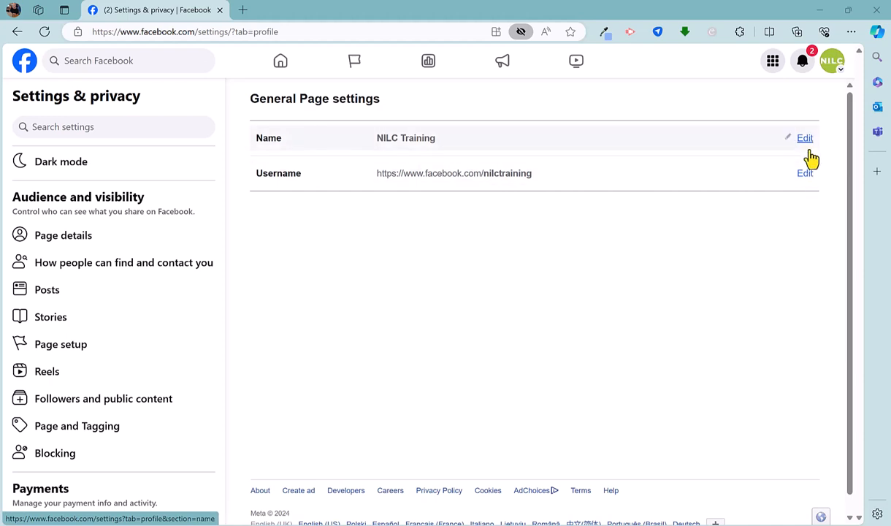
{"action": "mouse_move", "coordinate": [805, 138]}
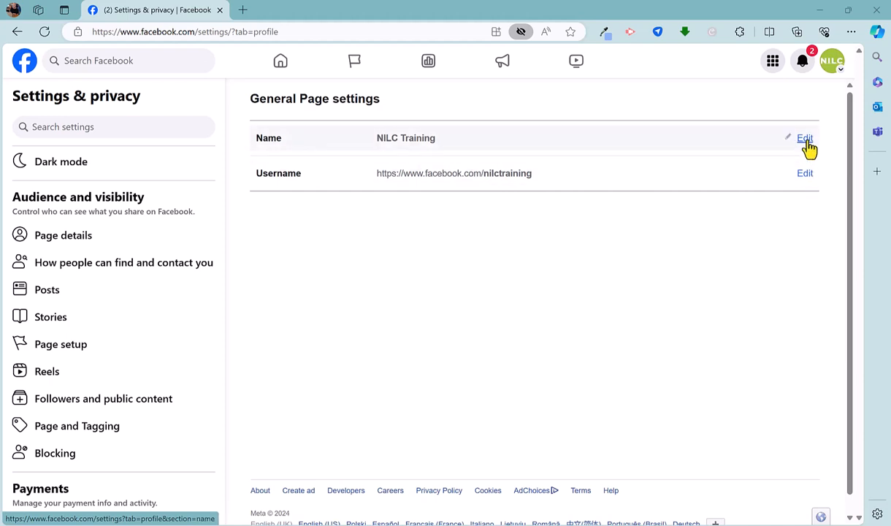
{"action": "left_click", "coordinate": [805, 138]}
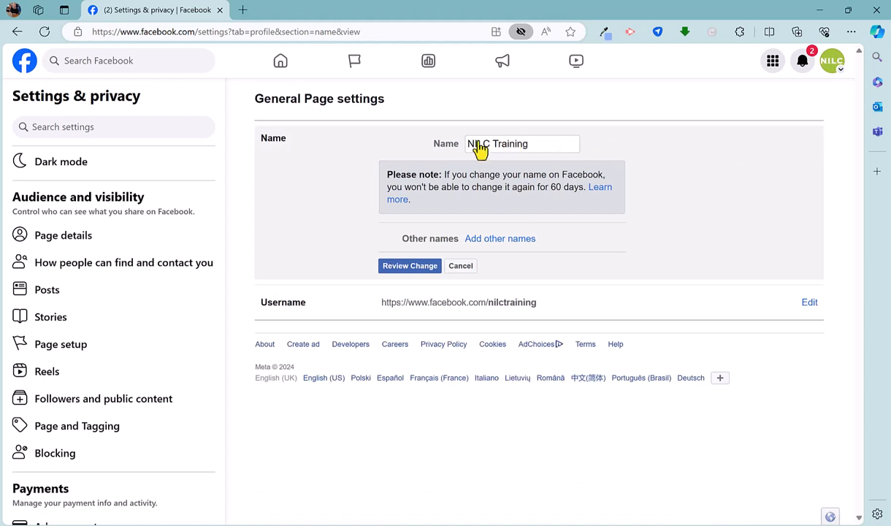
{"action": "mouse_move", "coordinate": [515, 150]}
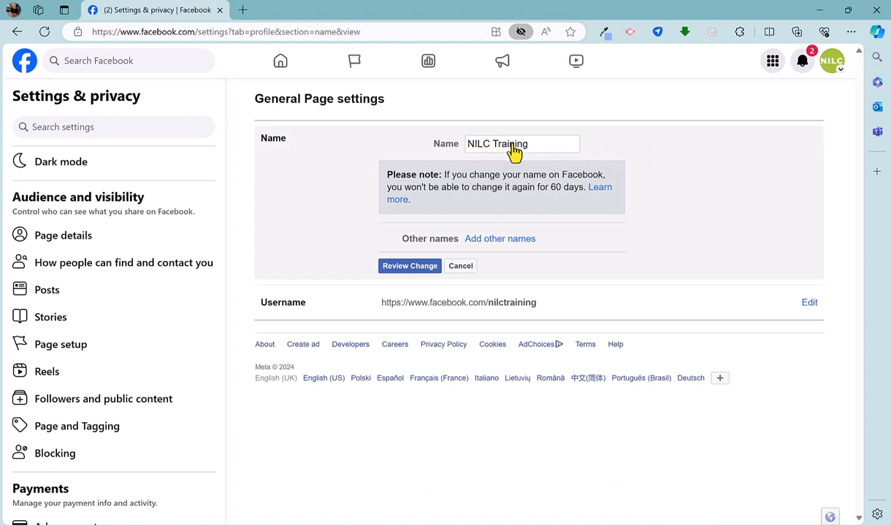
{"action": "mouse_move", "coordinate": [410, 266]}
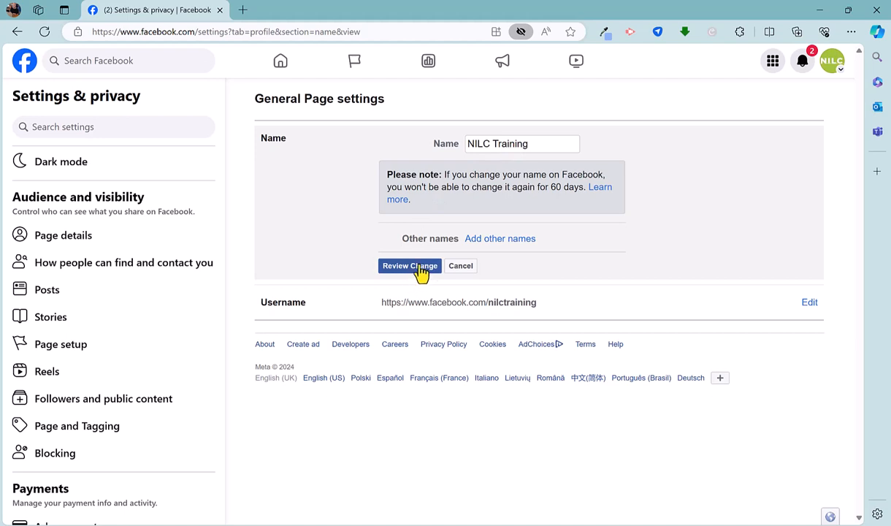
{"action": "mouse_move", "coordinate": [596, 236]}
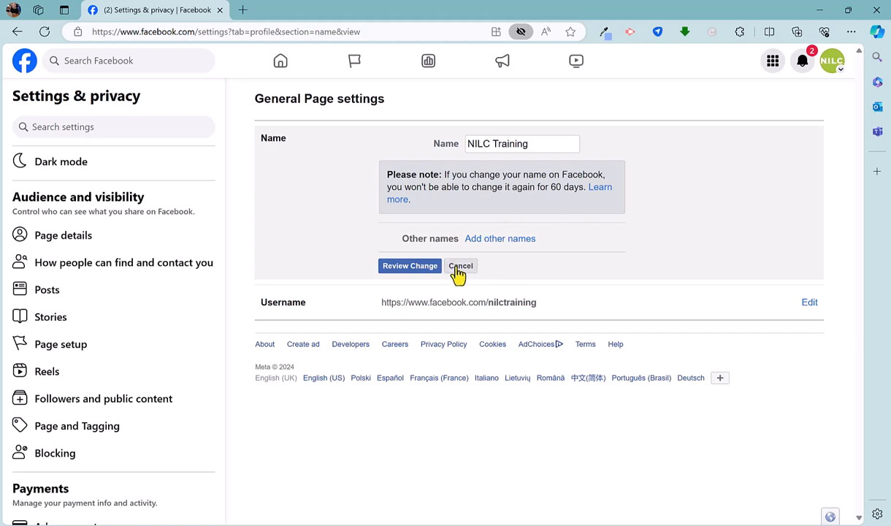
{"action": "left_click", "coordinate": [460, 265]}
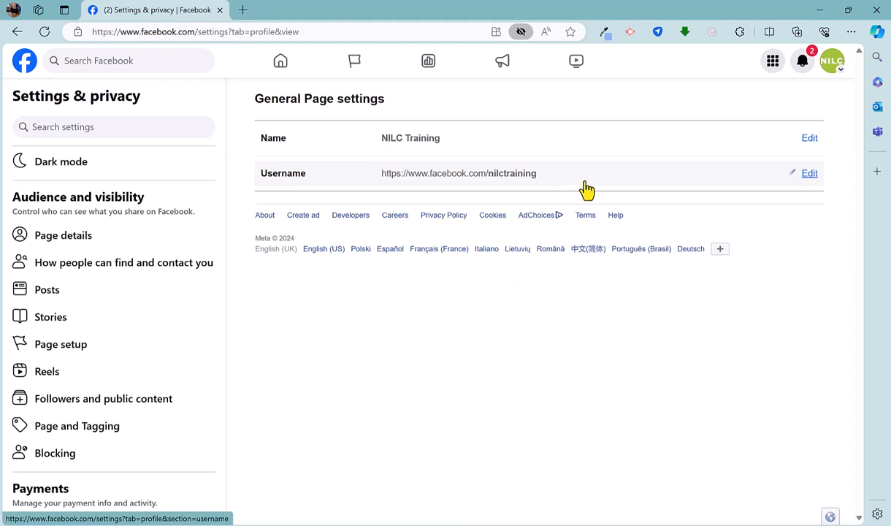
Edit the username and confirm 'nilctraining' shows as available
{"action": "left_click", "coordinate": [810, 173]}
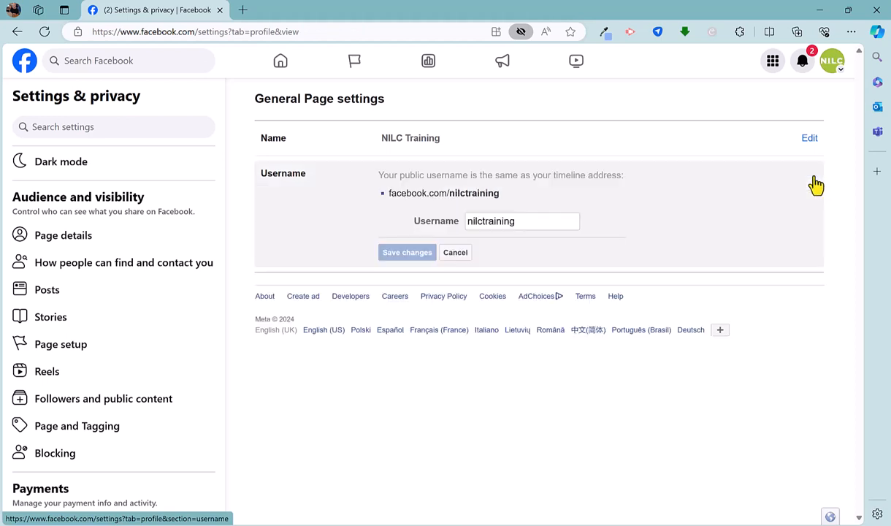
{"action": "left_click", "coordinate": [522, 220]}
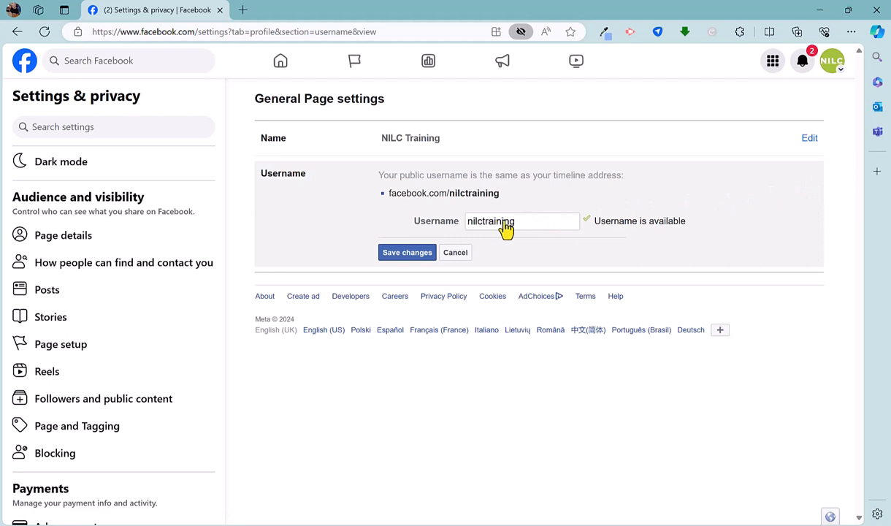
{"action": "mouse_move", "coordinate": [606, 229]}
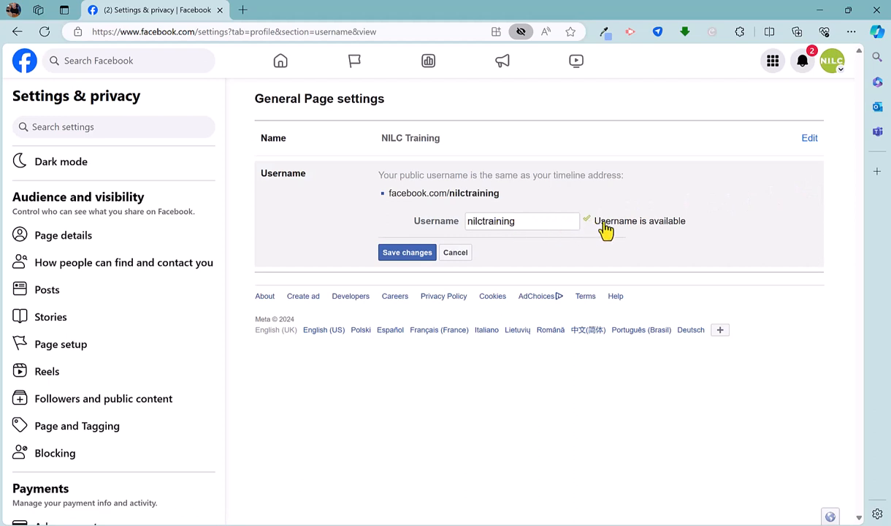
{"action": "mouse_move", "coordinate": [661, 230]}
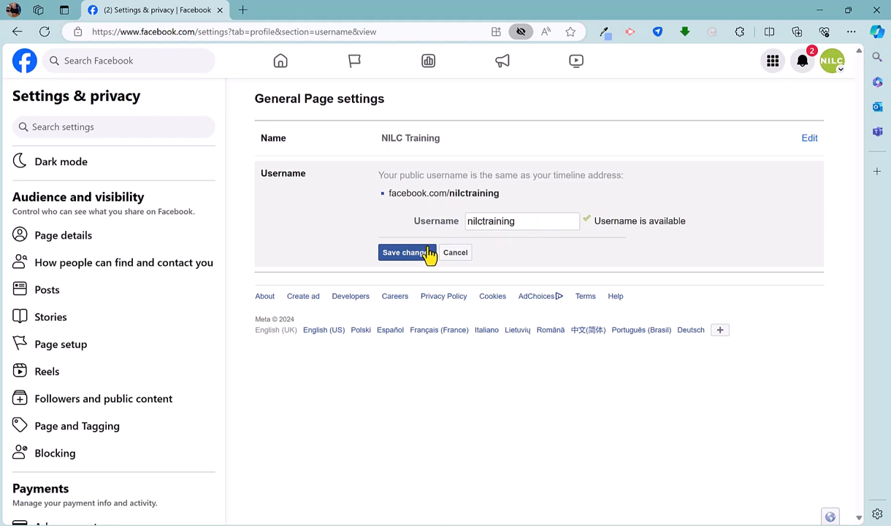
{"action": "mouse_move", "coordinate": [447, 261]}
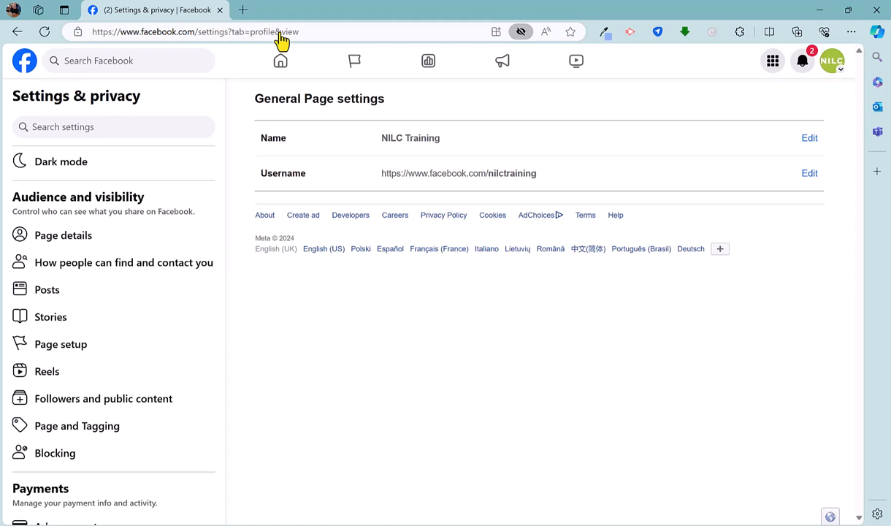
{"action": "mouse_move", "coordinate": [465, 177]}
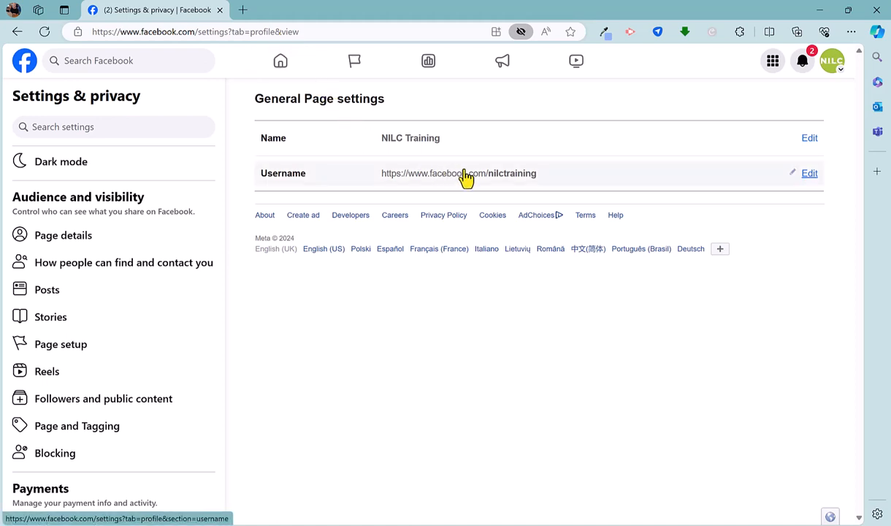